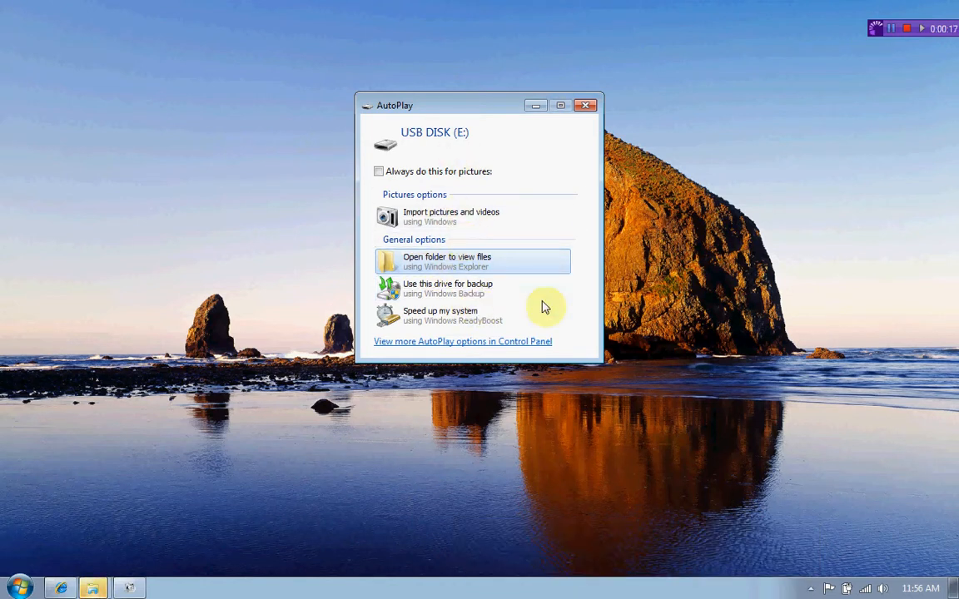
pyautogui.moveTo(572, 323)
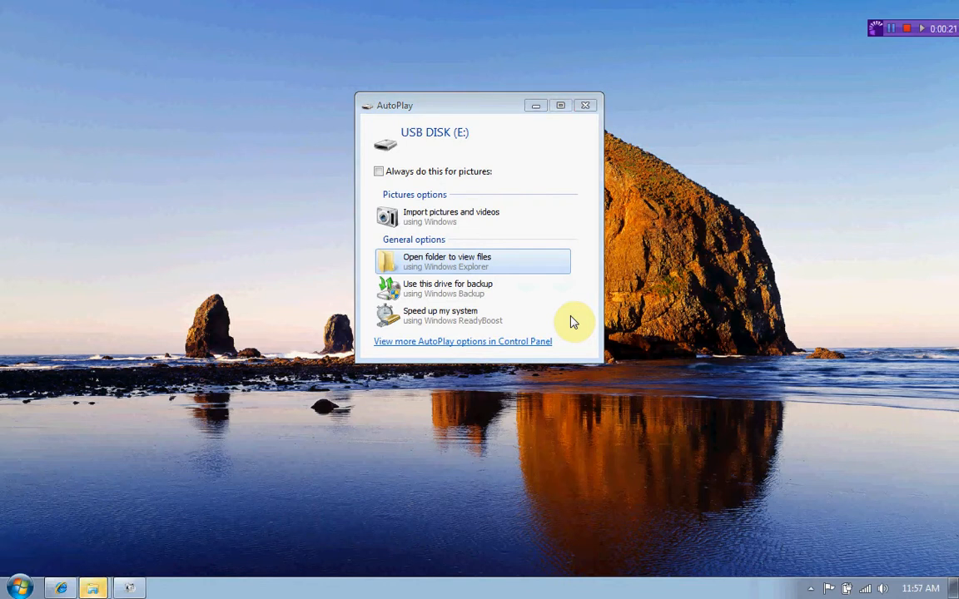
pyautogui.moveTo(459, 283)
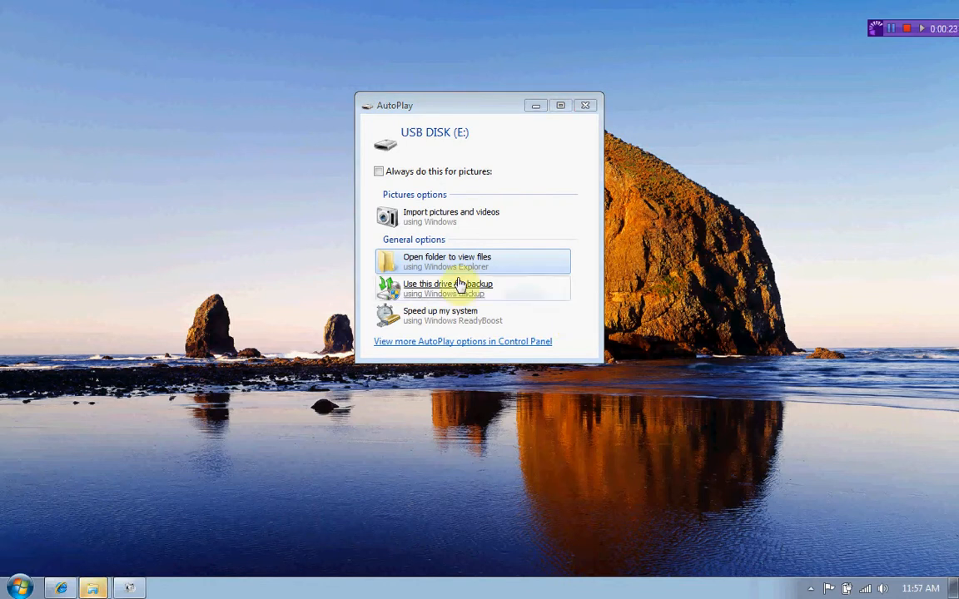
pyautogui.moveTo(456, 263)
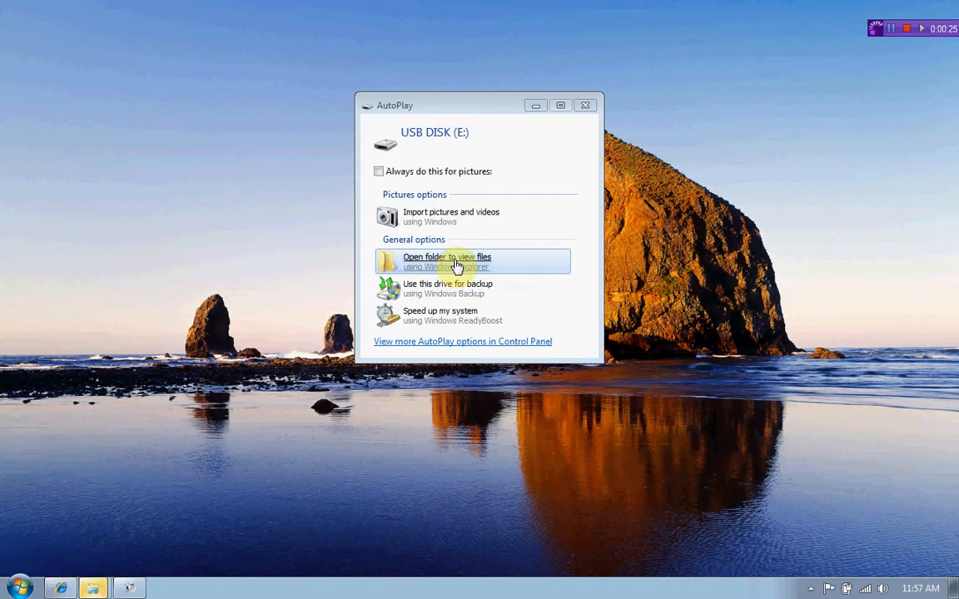
# View USB DISK (E:) in a folder window and bring up its Format dialog
pyautogui.click(446, 257)
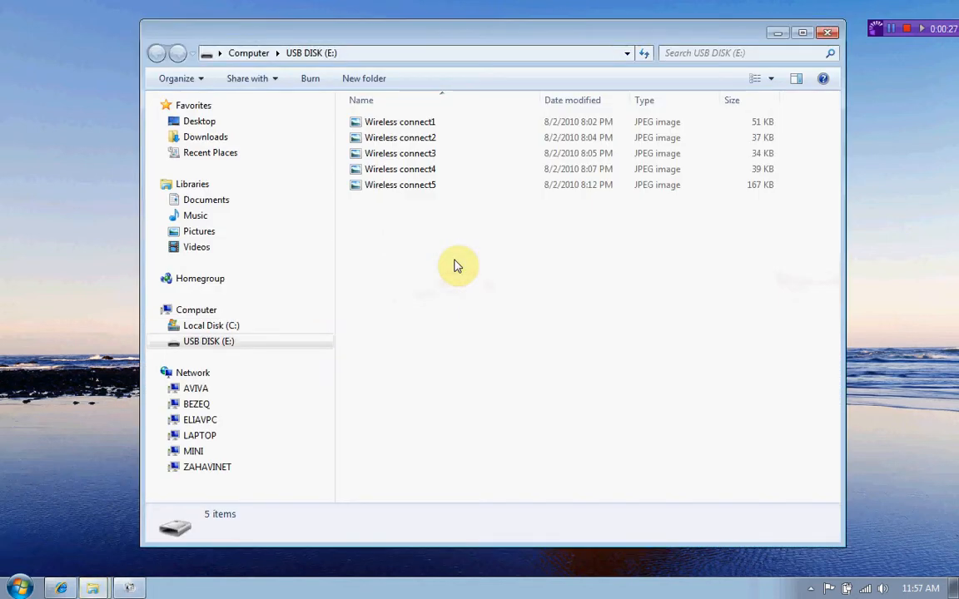
pyautogui.moveTo(319, 320)
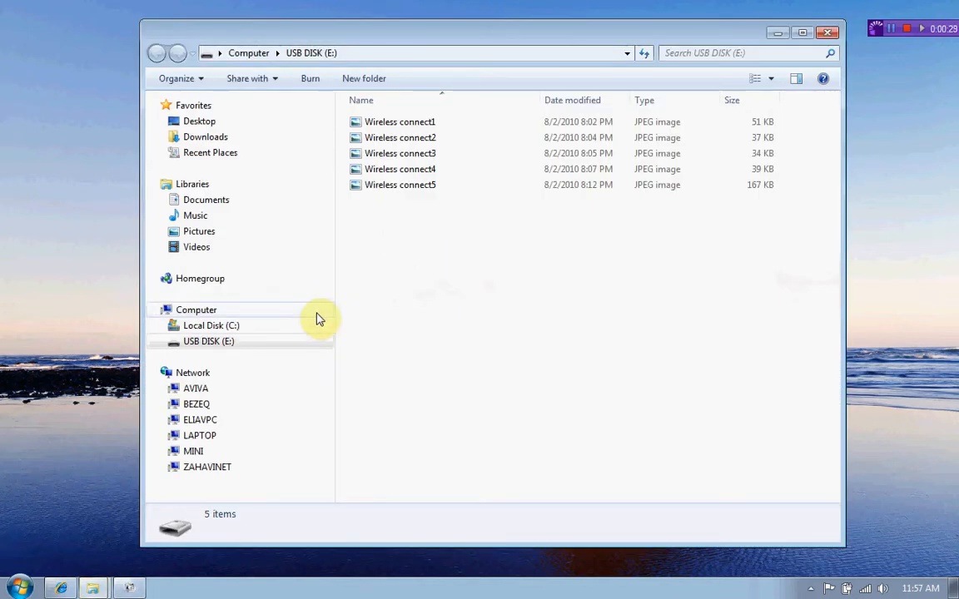
pyautogui.click(208, 341)
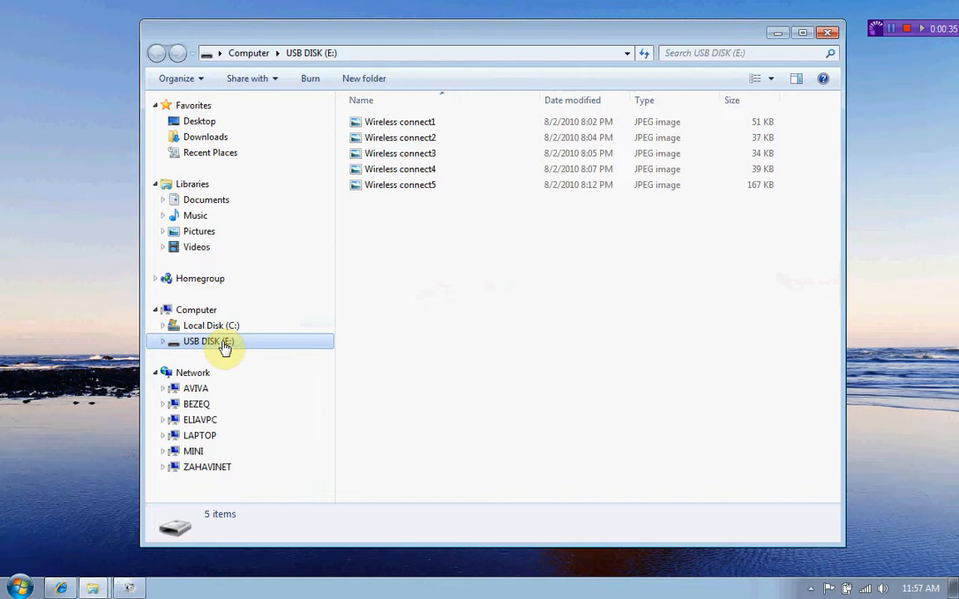
pyautogui.rightClick(200, 341)
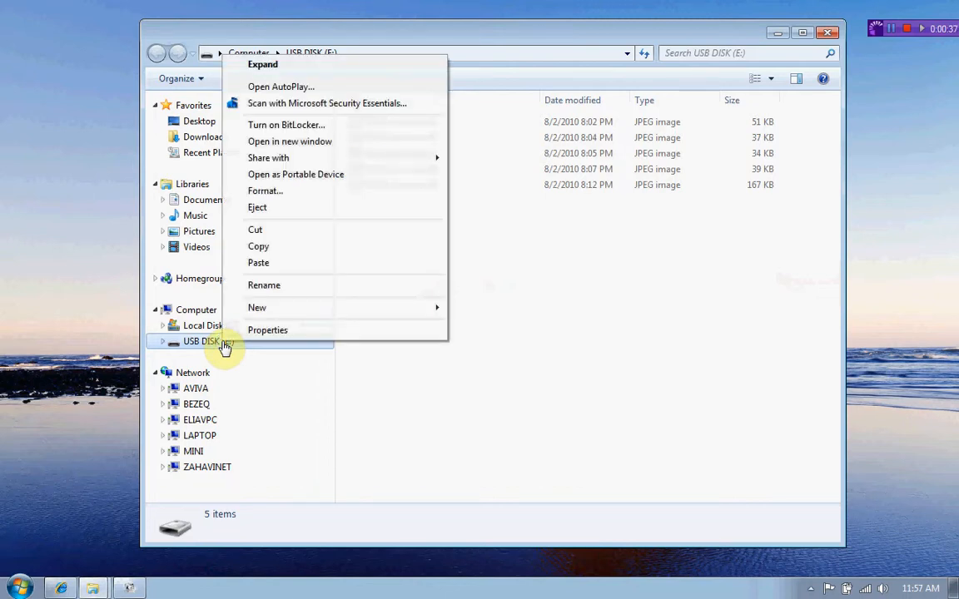
pyautogui.moveTo(319, 200)
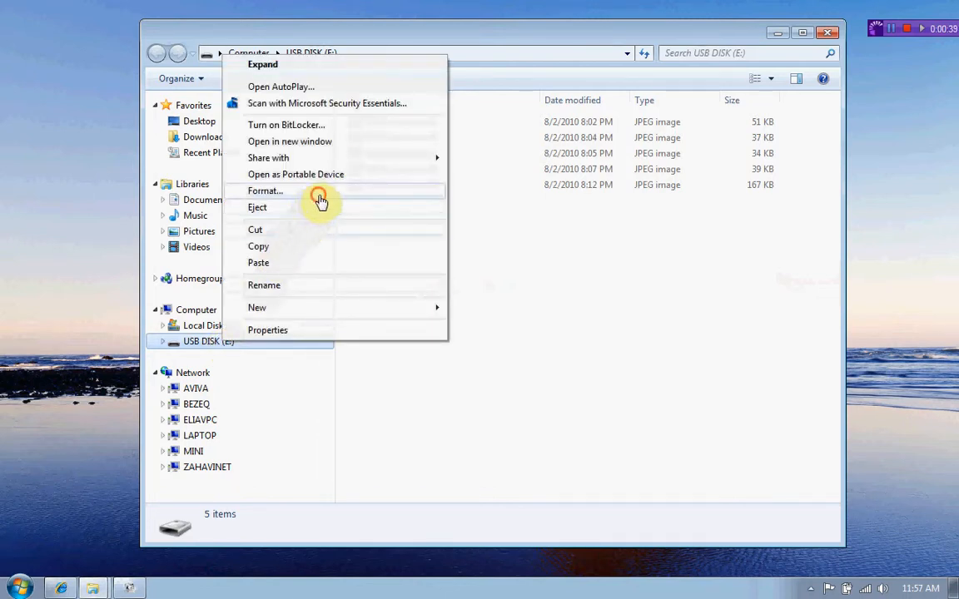
pyautogui.click(266, 189)
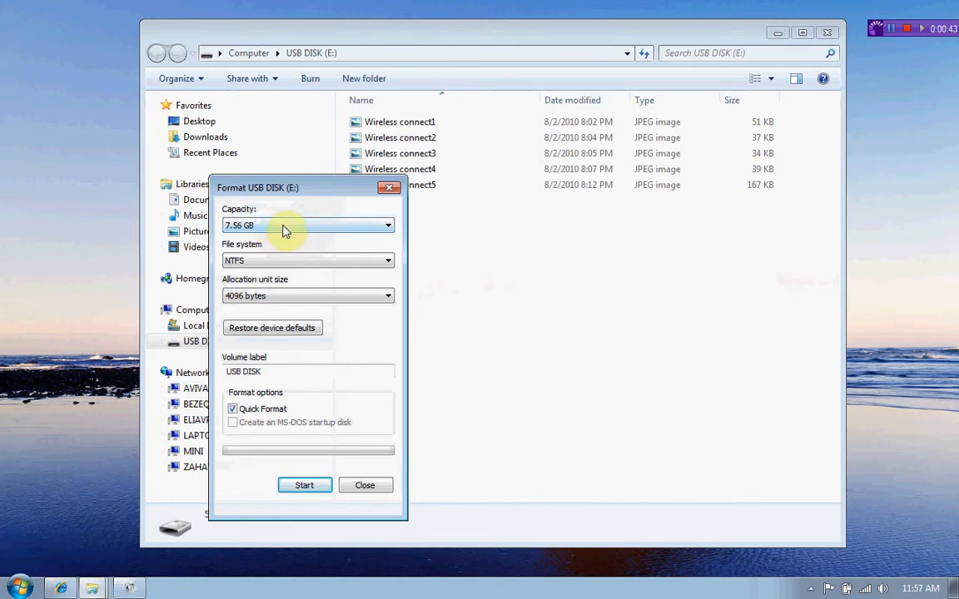
pyautogui.moveTo(289, 259)
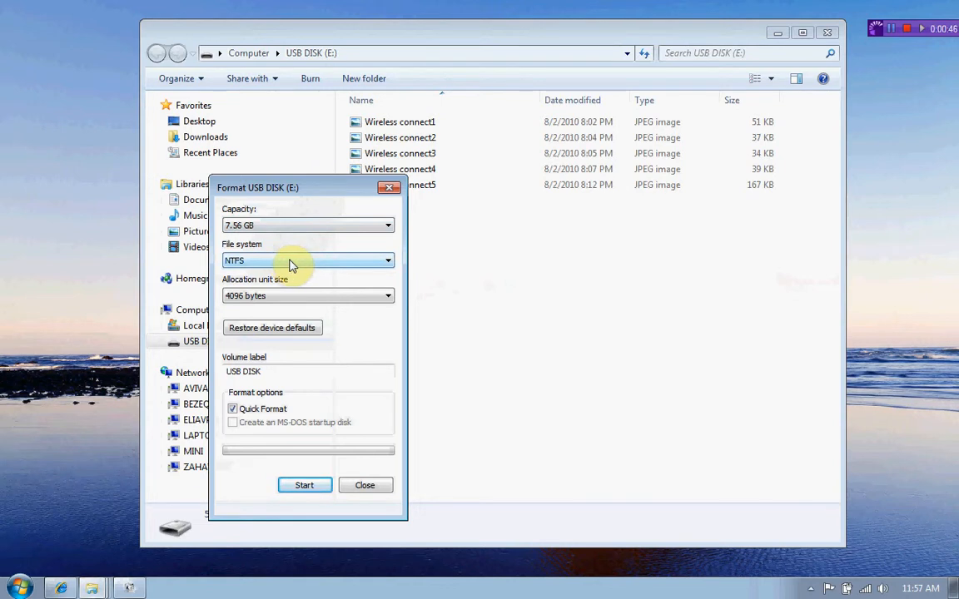
pyautogui.moveTo(273, 376)
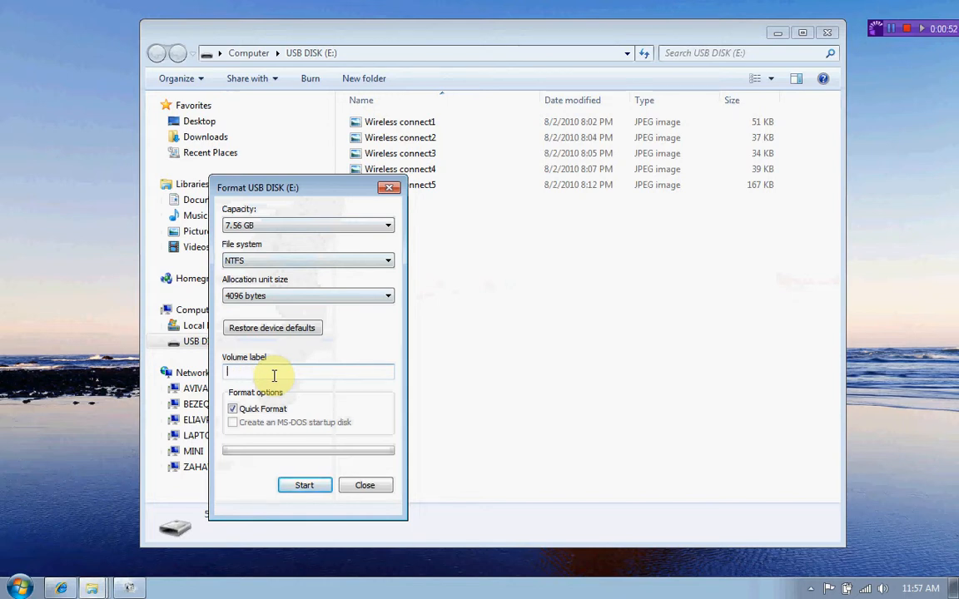
# Label the volume 'My Data', keep NTFS, and start the format
pyautogui.write('My Data')
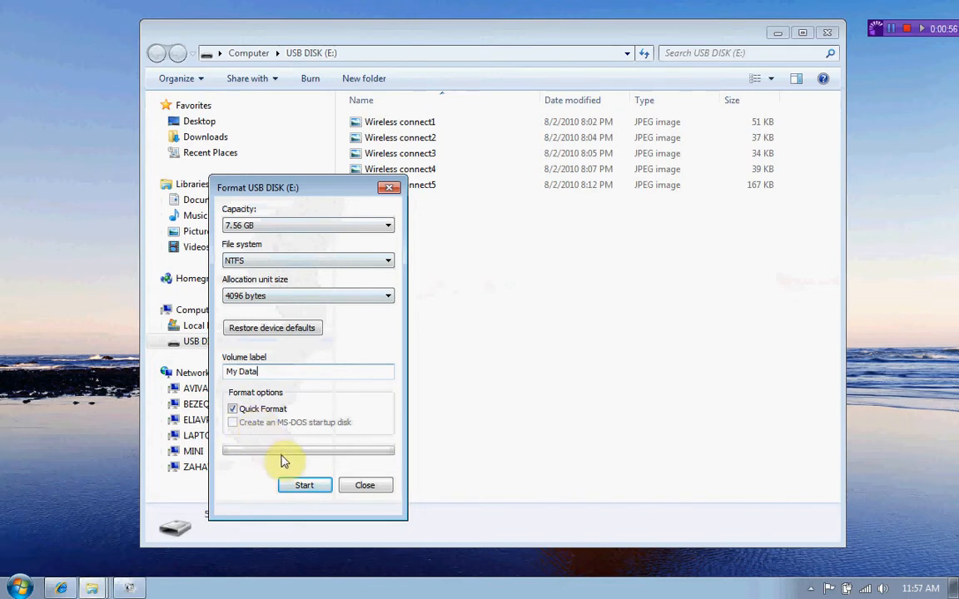
pyautogui.click(303, 486)
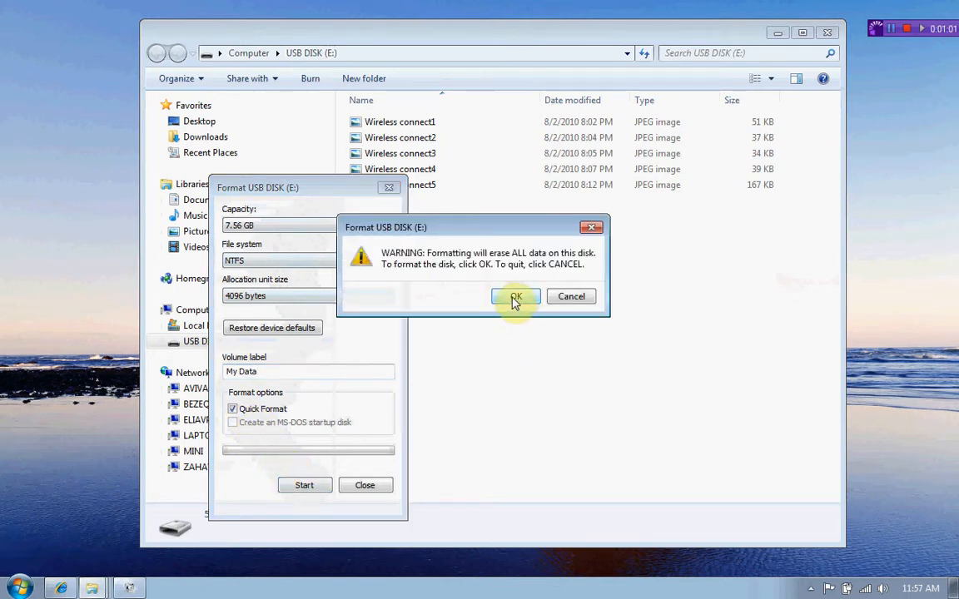
# Confirm the data-erase warning and acknowledge the Format Complete notice
pyautogui.click(516, 296)
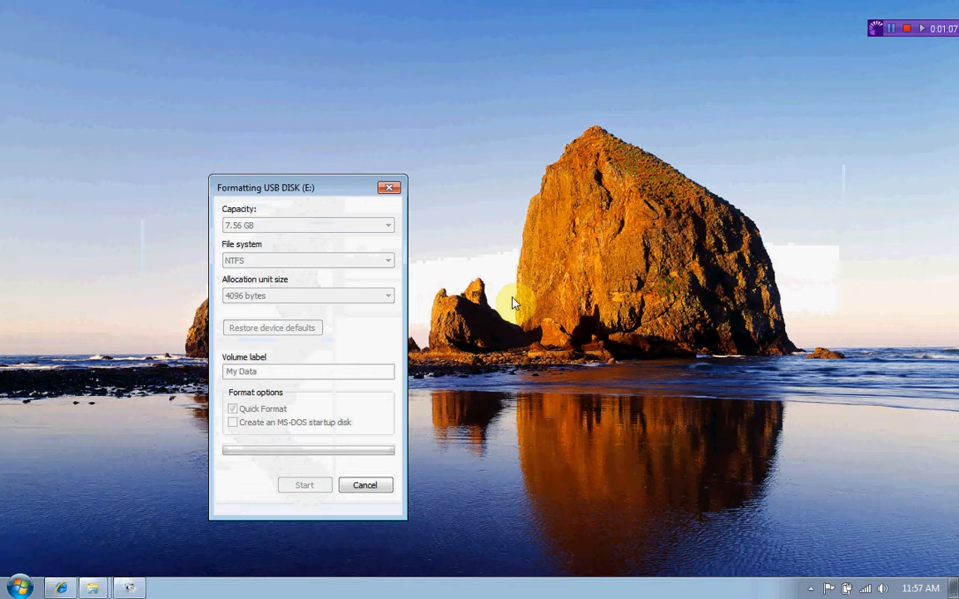
pyautogui.click(303, 484)
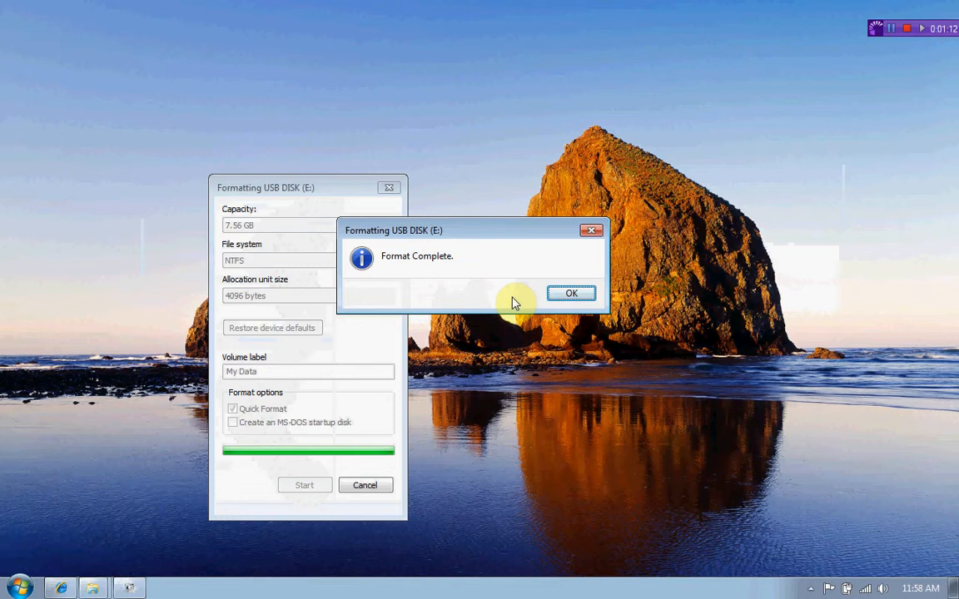
pyautogui.moveTo(571, 293)
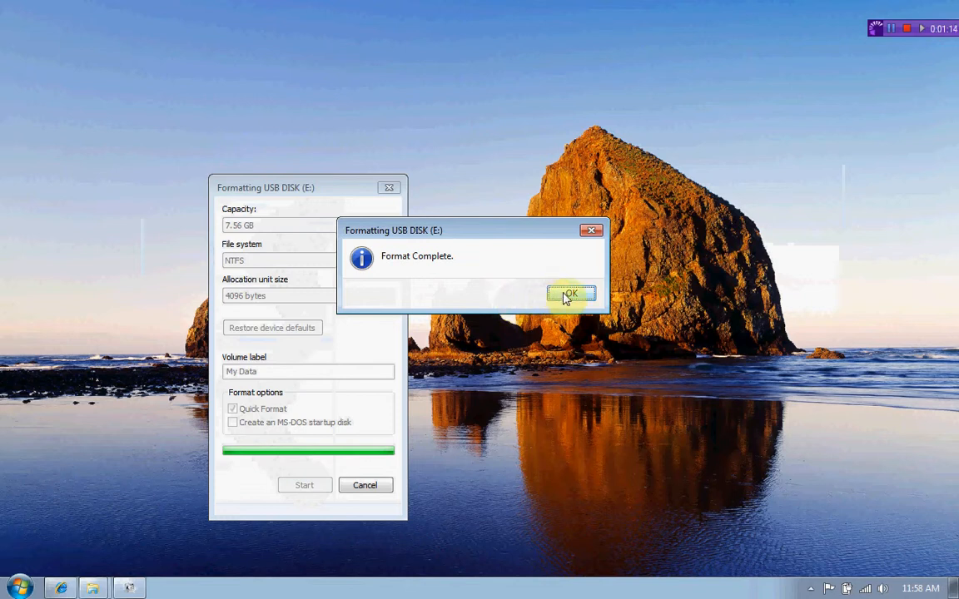
pyautogui.click(571, 293)
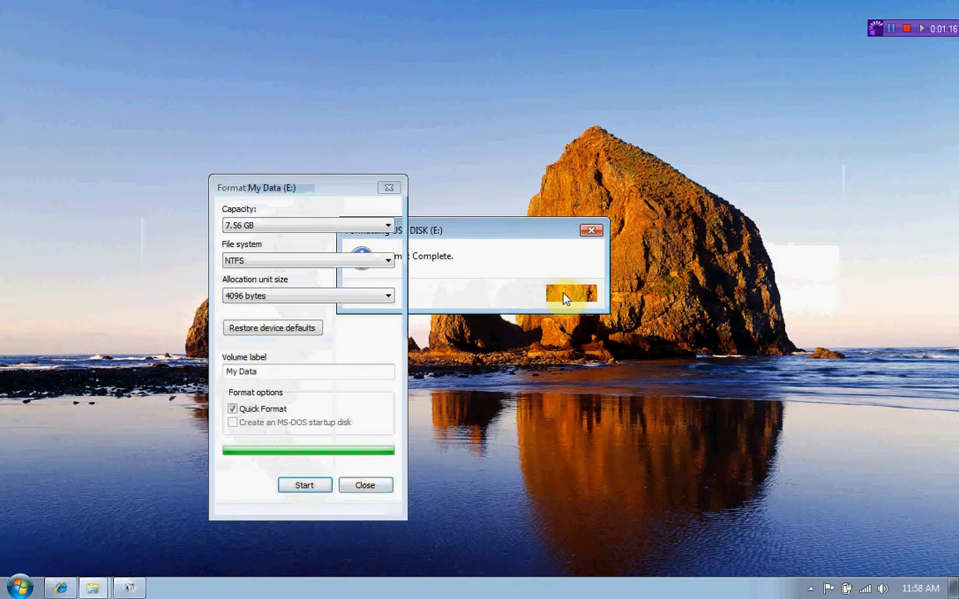
# Close the Format dialog and browse the now-empty My Data (E:) drive
pyautogui.click(364, 486)
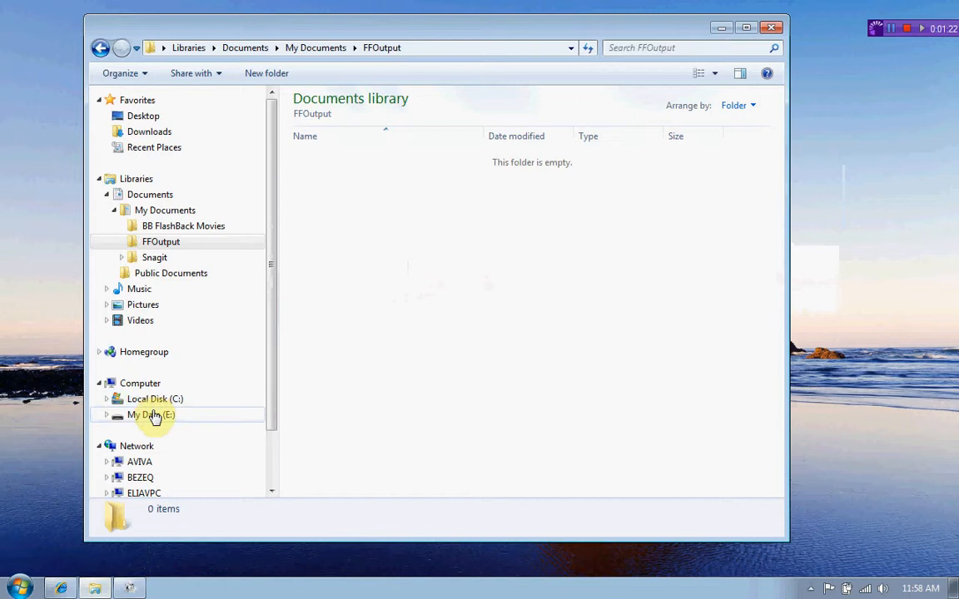
pyautogui.click(149, 414)
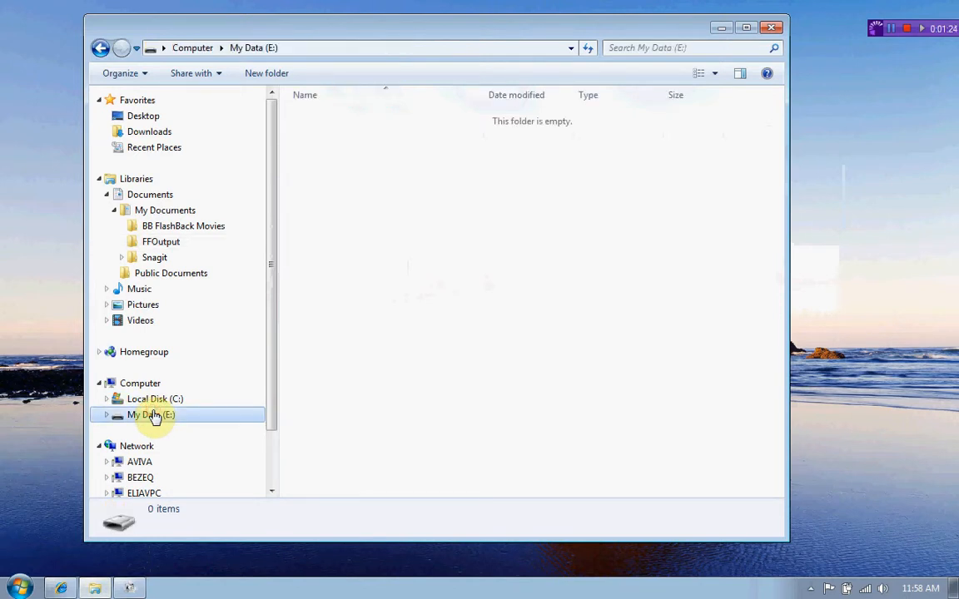
pyautogui.moveTo(206, 440)
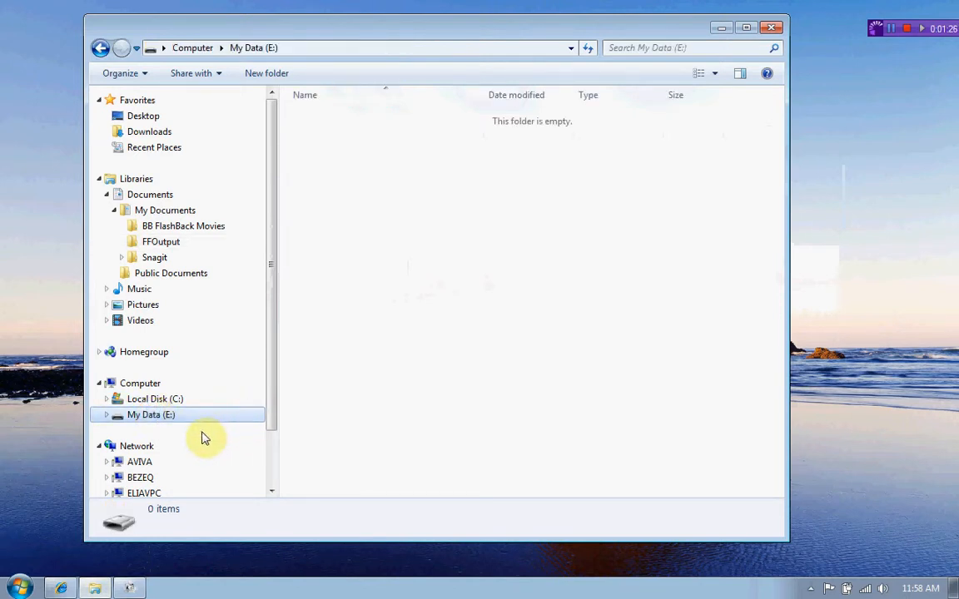
pyautogui.moveTo(217, 432)
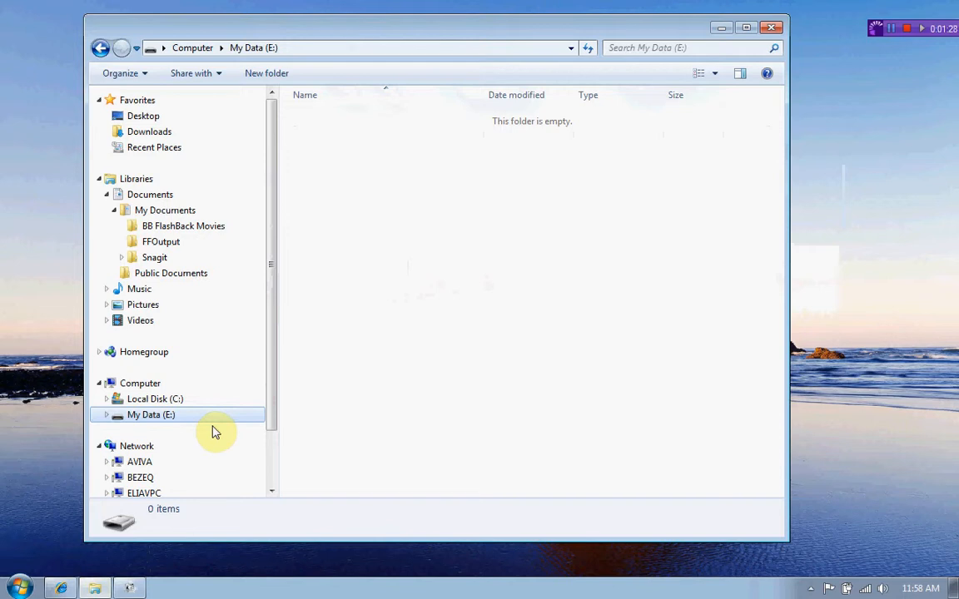